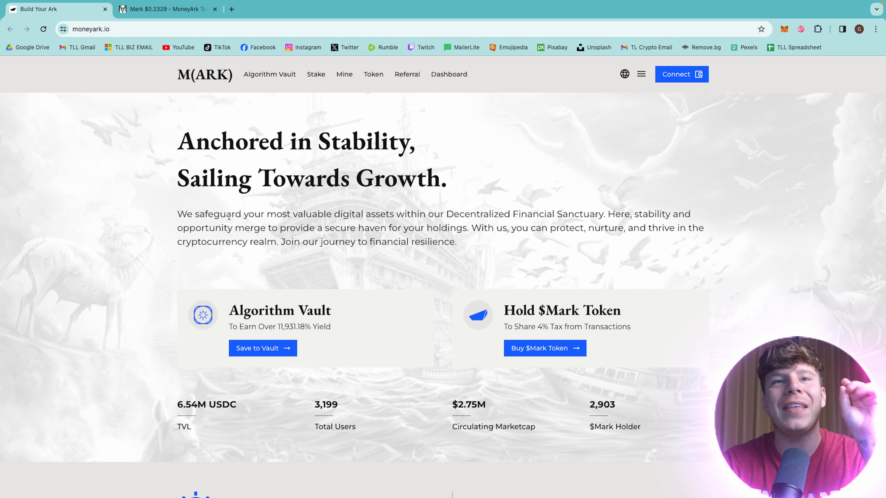
# - Scroll the homepage past the Algorithm Vault, $Mark and Referral sections down to the FAQ list
pyautogui.moveTo(176, 214); pyautogui.dragTo(366, 214)
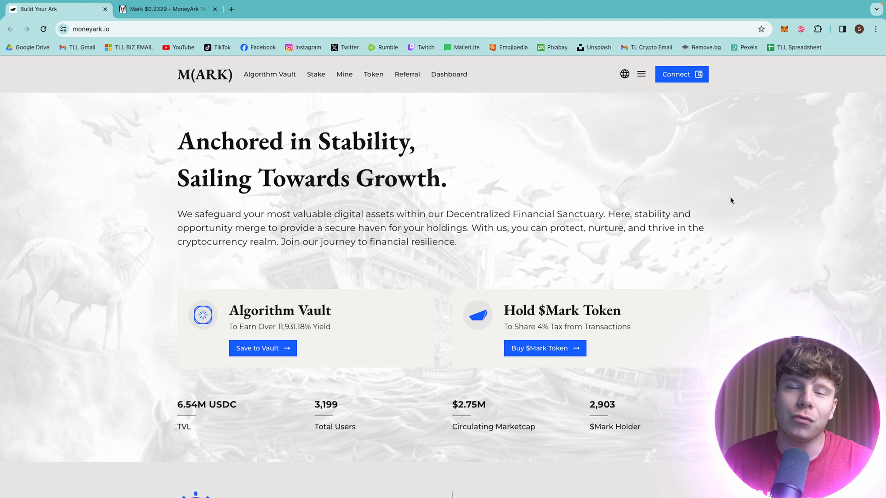
pyautogui.moveTo(299, 323)
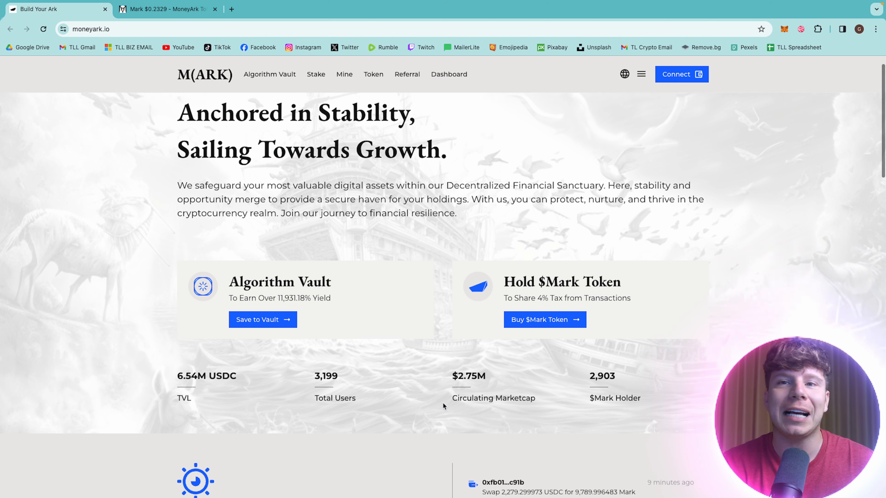
pyautogui.scroll(-3)
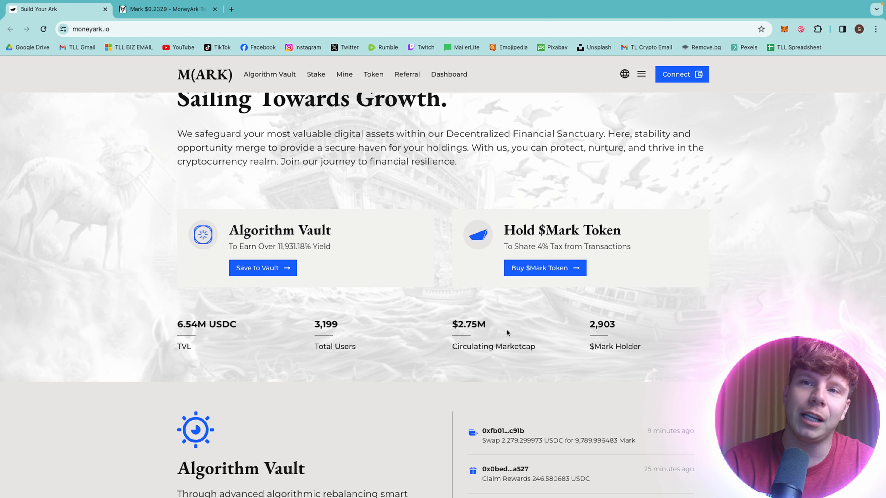
pyautogui.moveTo(632, 334)
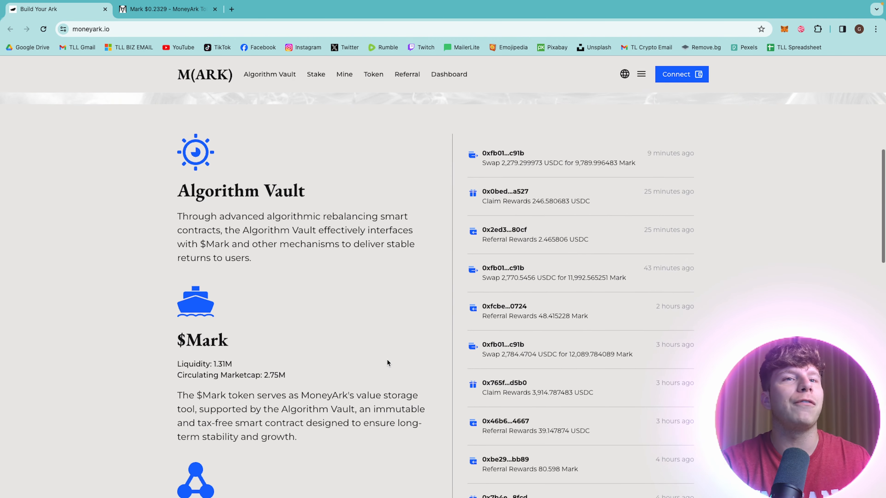
pyautogui.scroll(-3)
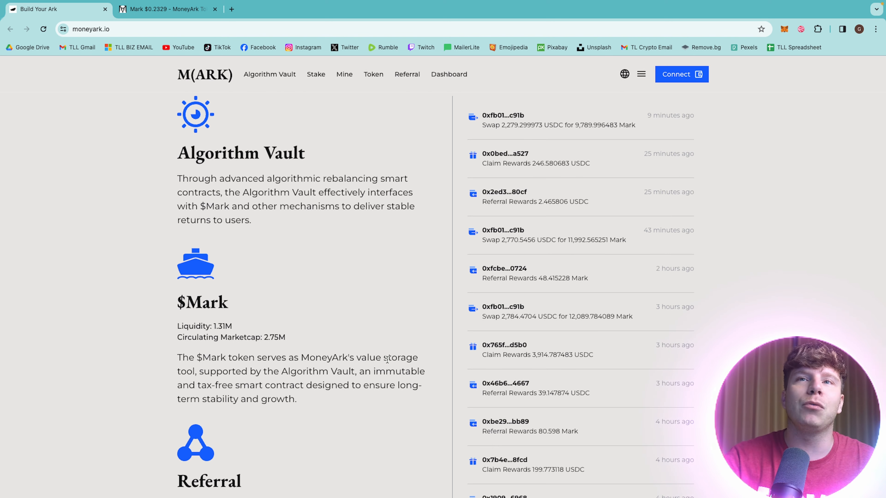
pyautogui.scroll(-3)
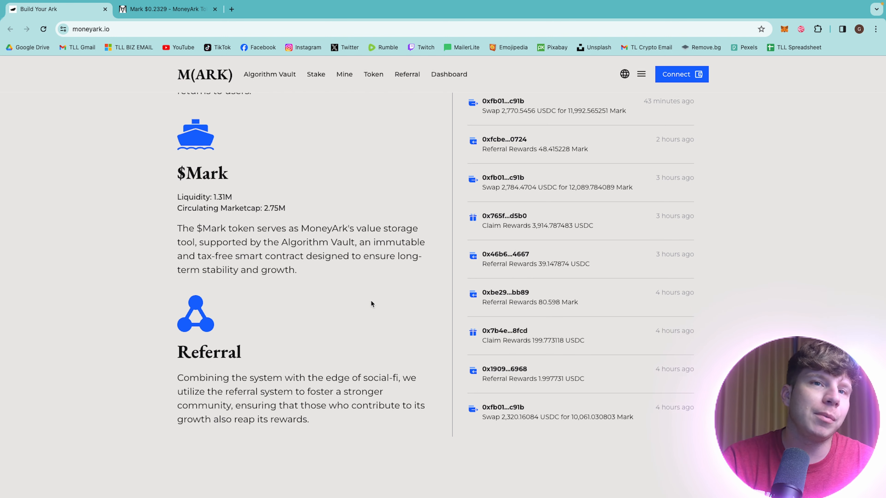
pyautogui.scroll(-3)
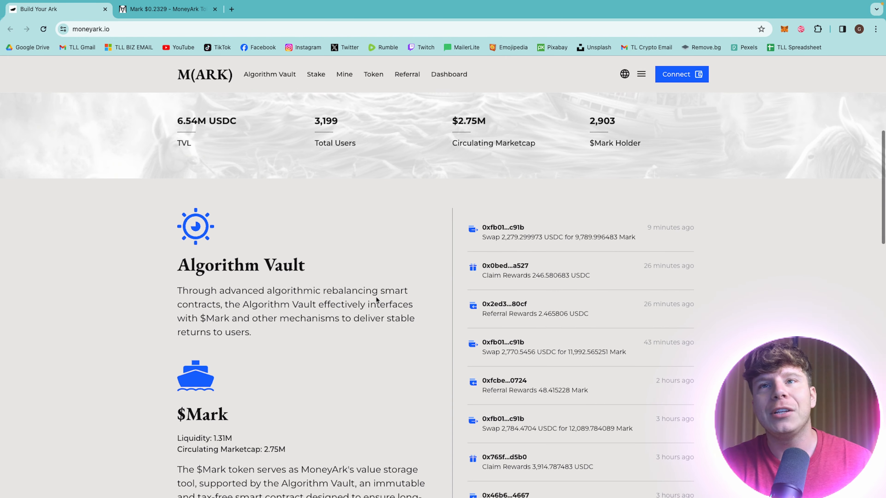
pyautogui.scroll(-3)
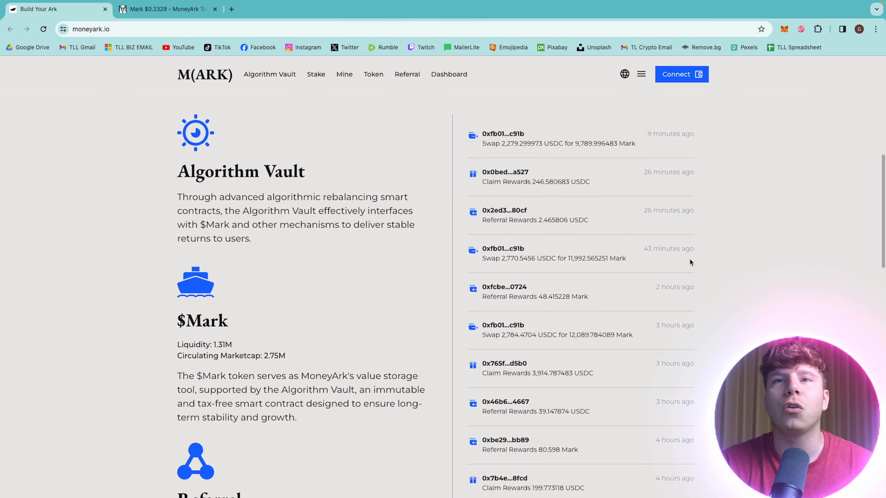
pyautogui.scroll(-3)
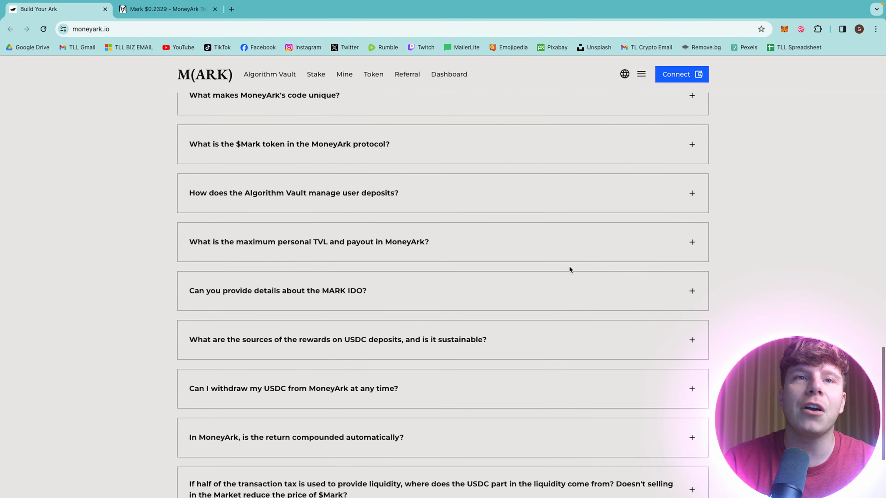
pyautogui.scroll(3)
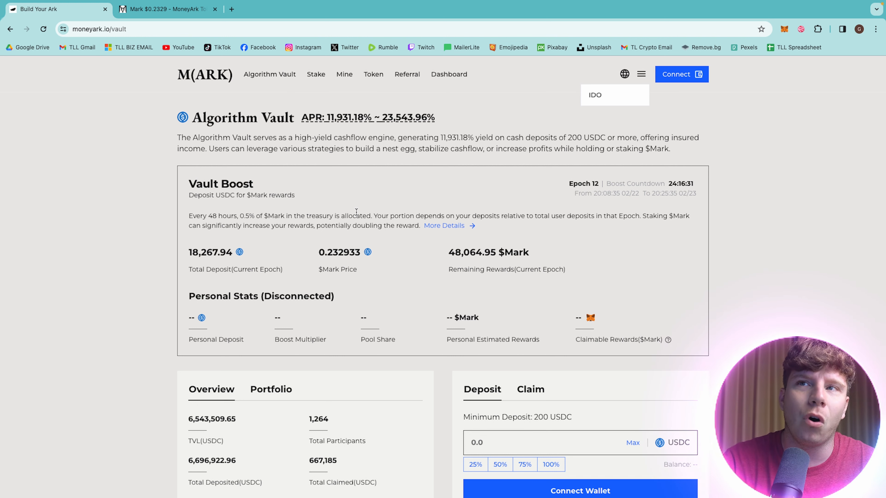
pyautogui.moveTo(239, 267)
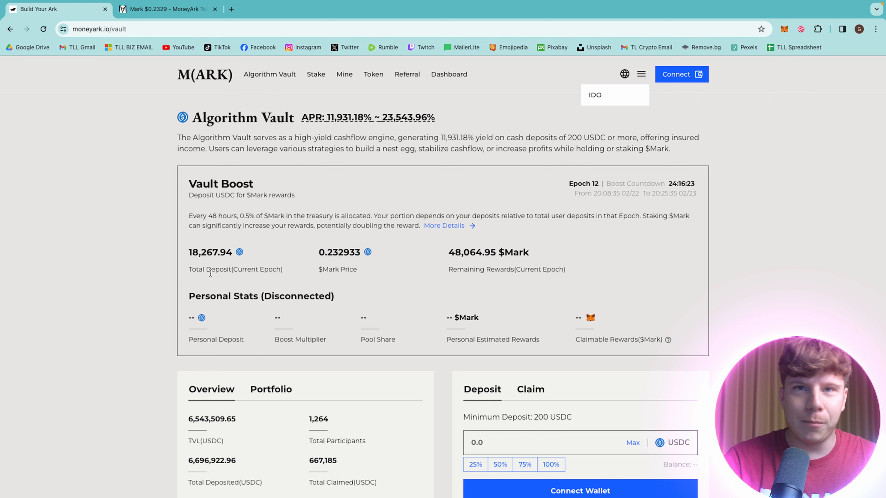
# - Return to the vault Deposit form for entering the 25000 USDC amount
pyautogui.scroll(-3)
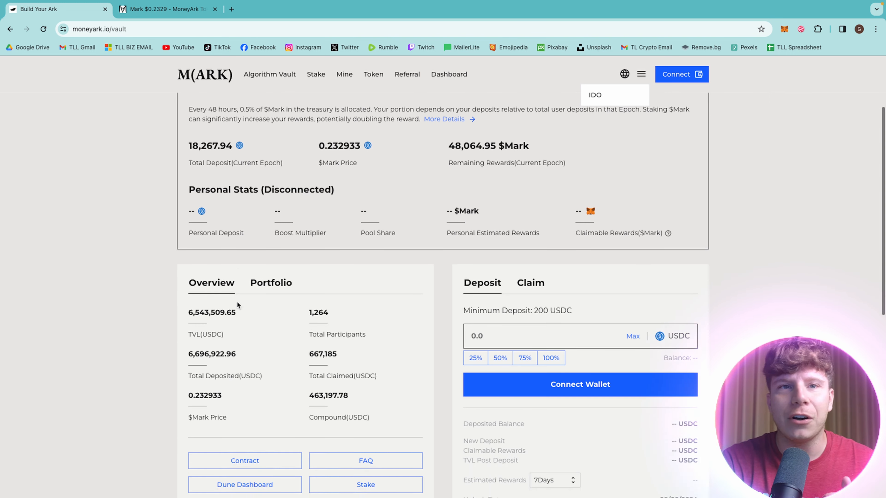
pyautogui.scroll(-3)
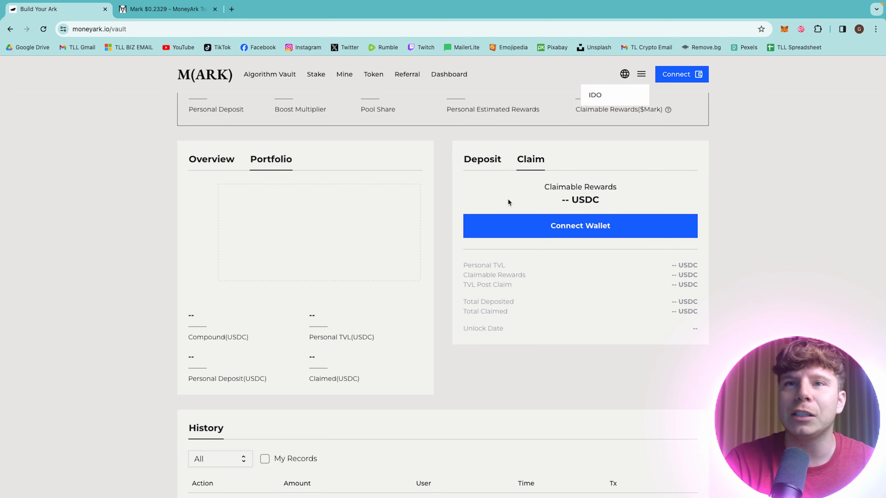
pyautogui.click(481, 159)
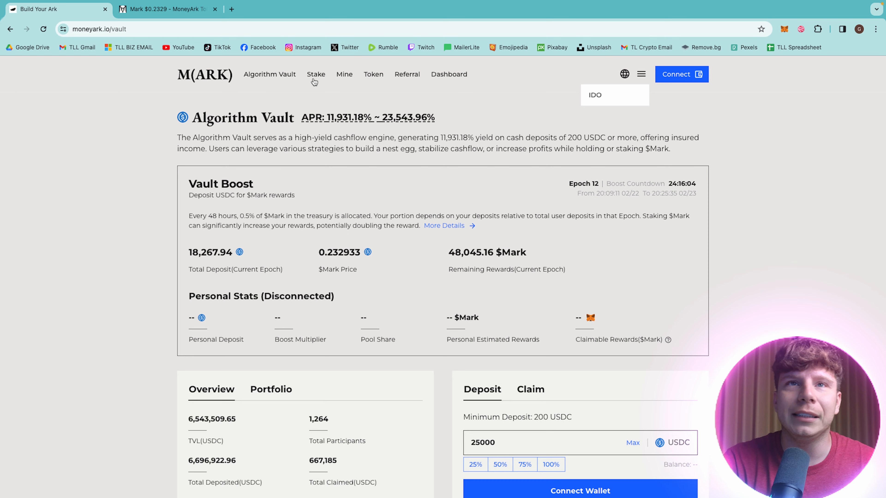
# - Review the Stake page's Boost Rewards multiplier details, then move to the Mine page for $Mark miners
pyautogui.click(316, 74)
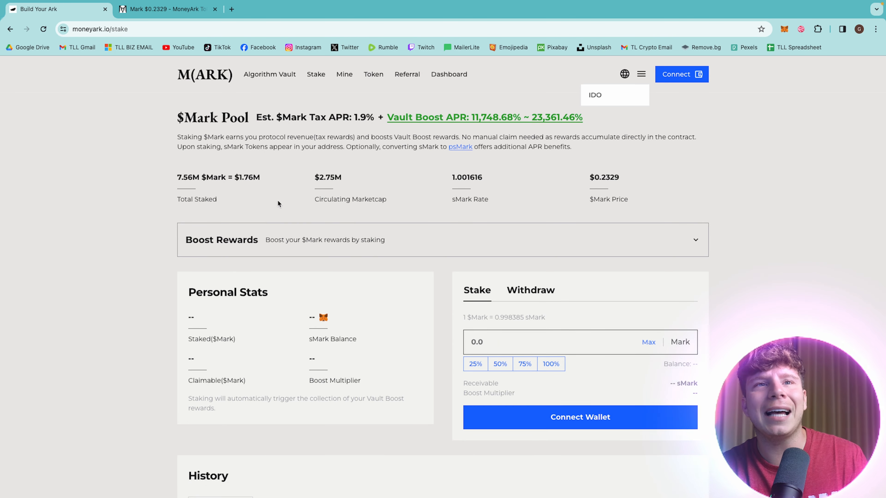
pyautogui.click(696, 239)
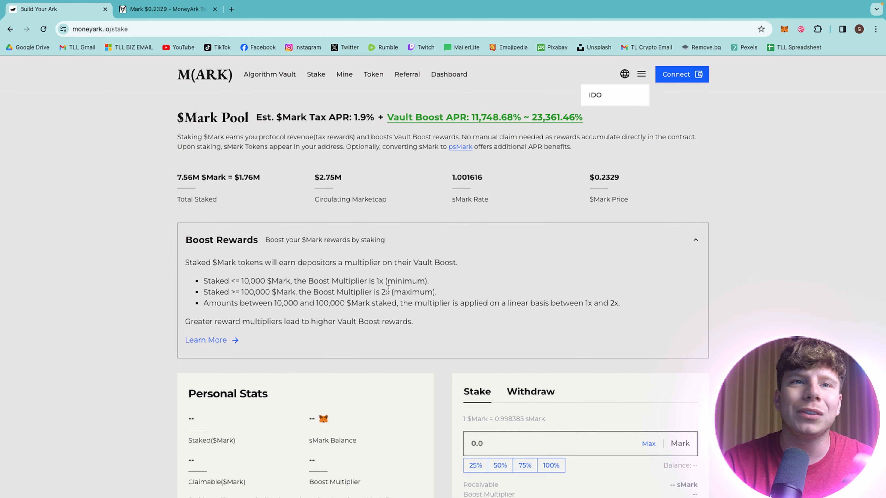
pyautogui.scroll(-3)
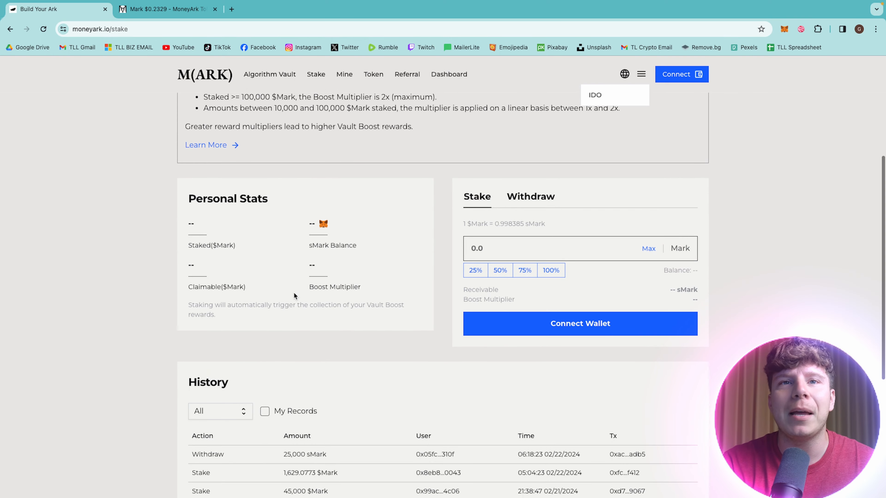
pyautogui.click(508, 248)
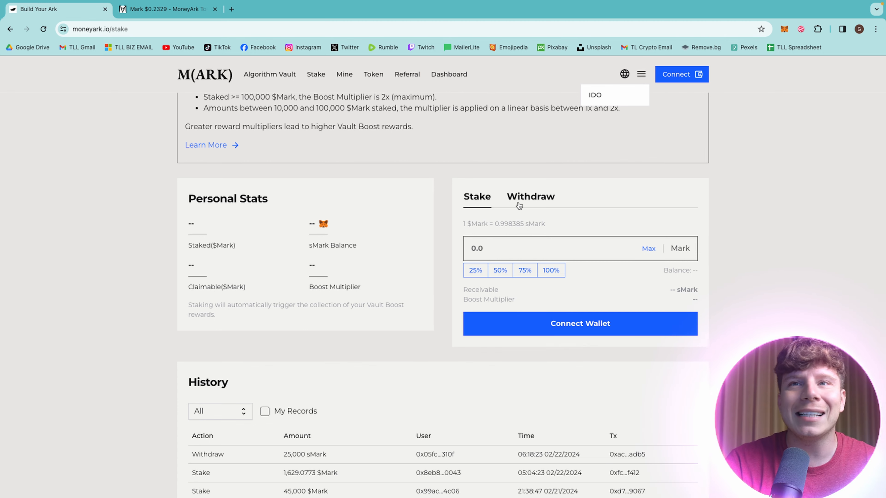
pyautogui.click(530, 196)
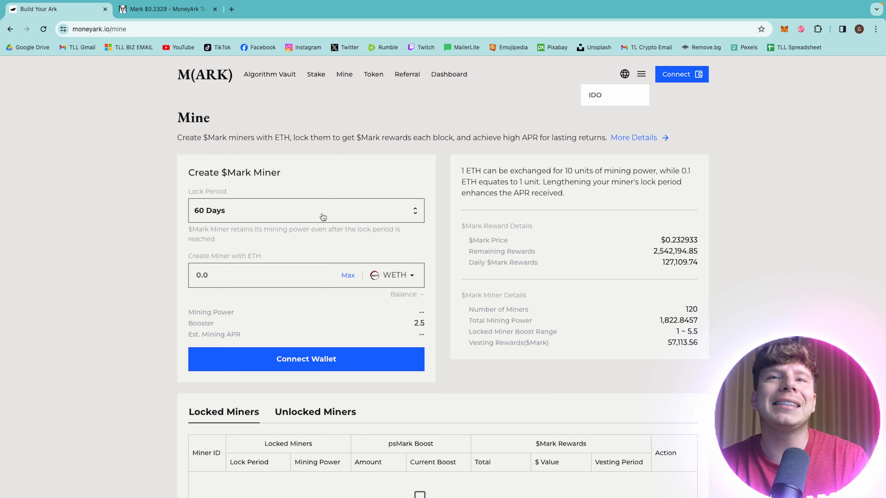
pyautogui.click(305, 210)
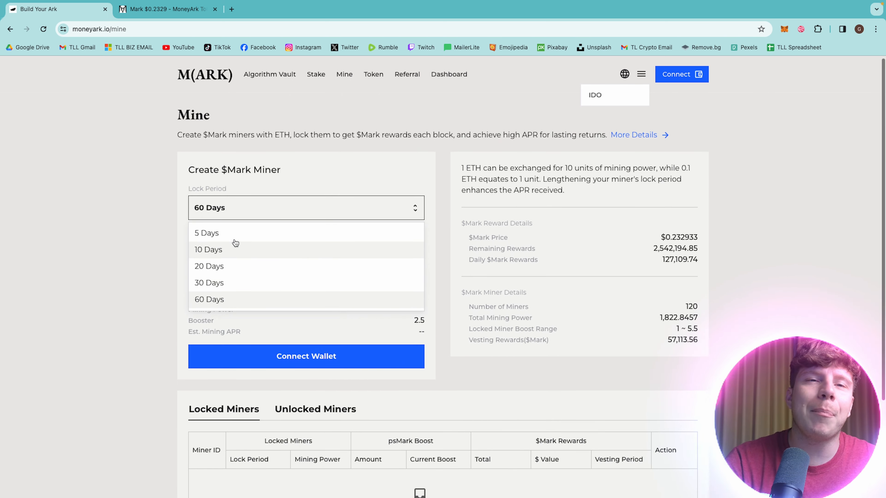
pyautogui.click(209, 266)
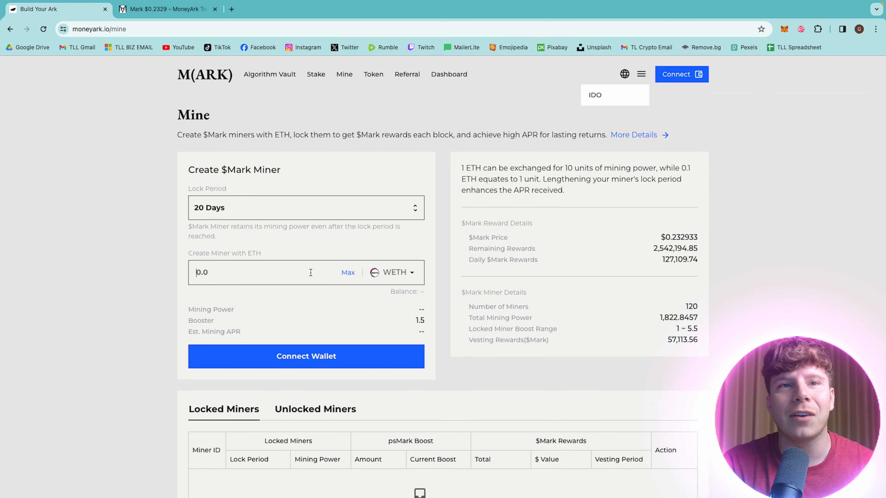
pyautogui.write('3')
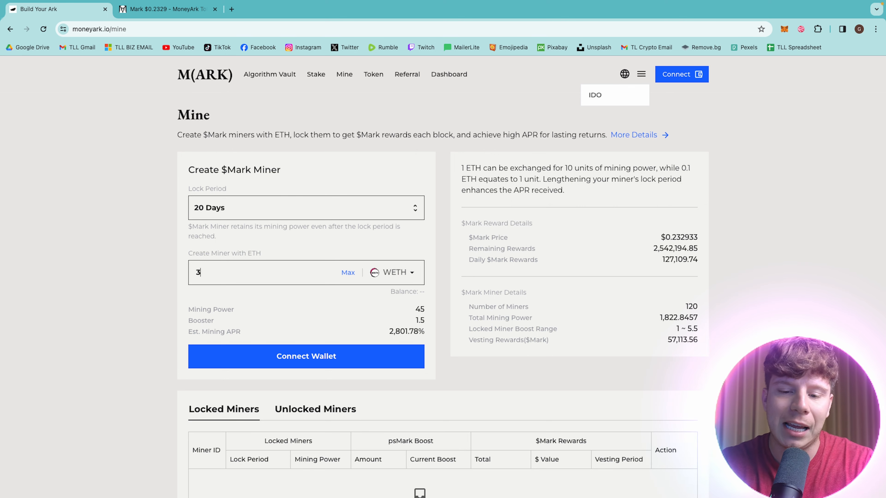
pyautogui.write('09')
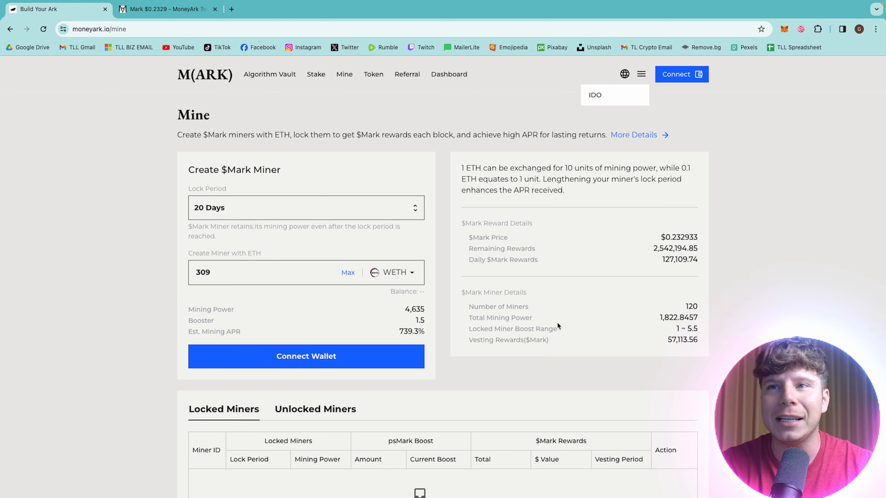
pyautogui.scroll(-3)
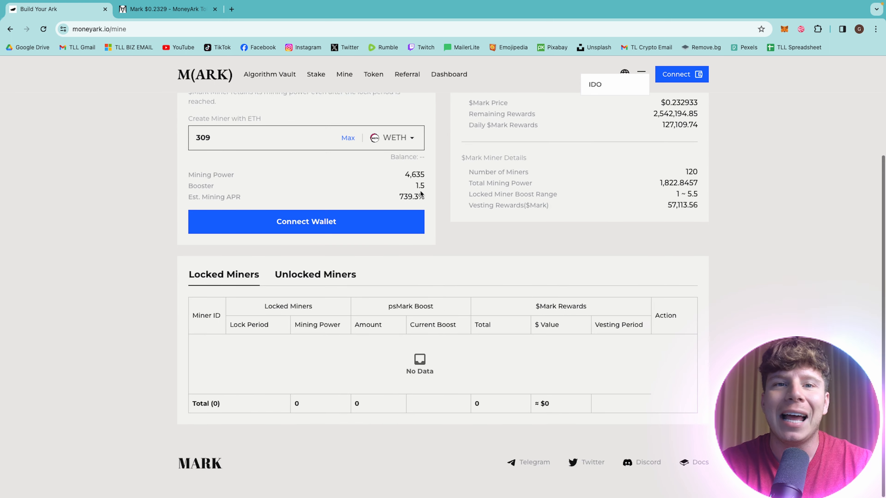
pyautogui.scroll(3)
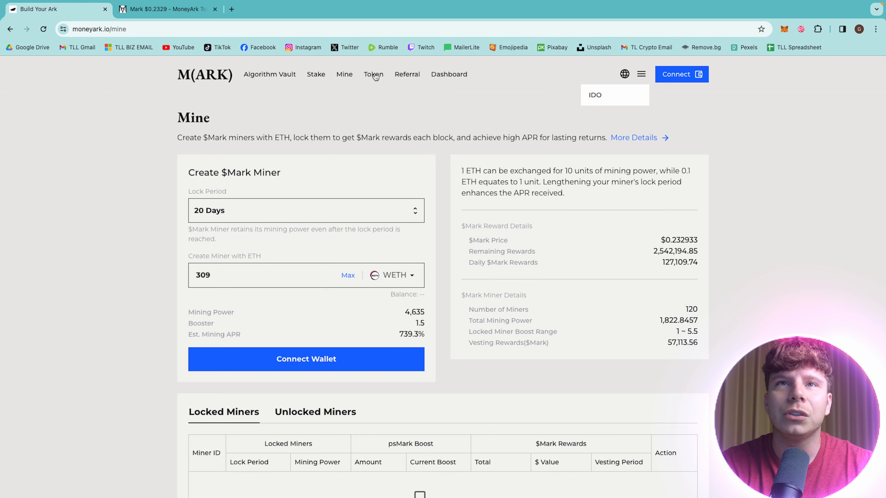
# - Review the $Mark token page's status and 4% taxes, then switch to the DEX Screener Mark/USDC chart
pyautogui.click(373, 74)
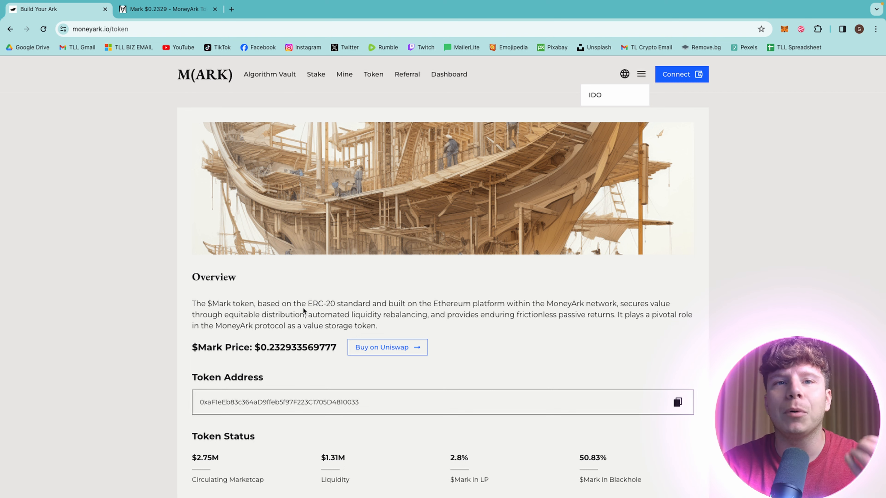
pyautogui.moveTo(450, 333)
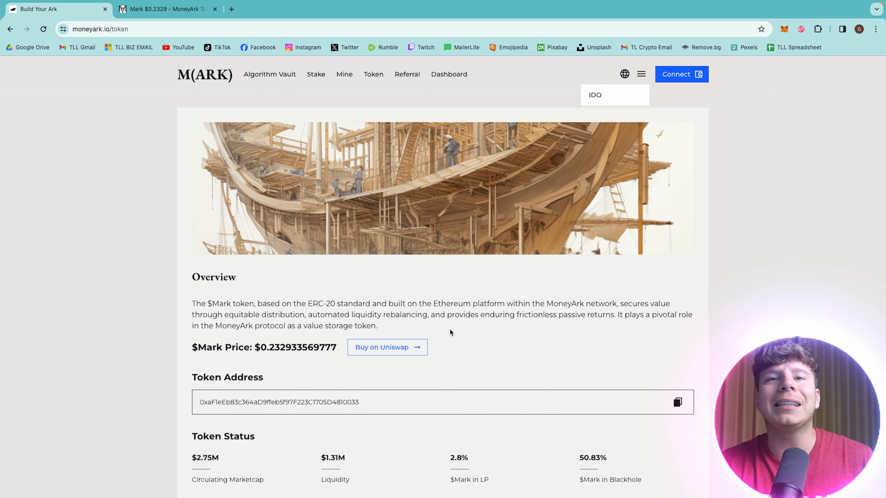
pyautogui.moveTo(560, 367)
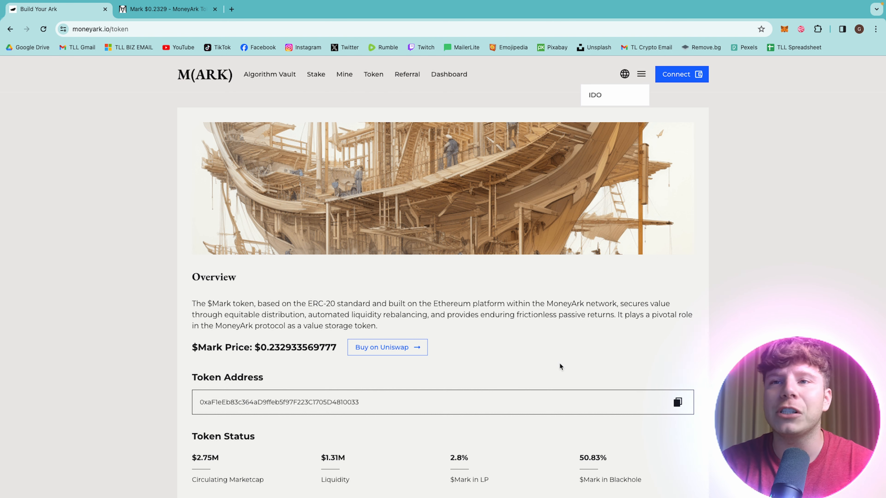
pyautogui.scroll(-3)
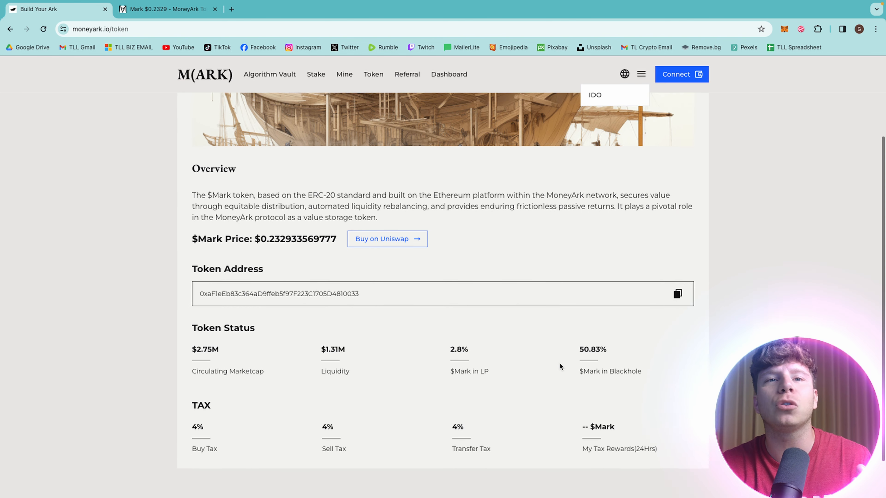
pyautogui.scroll(-3)
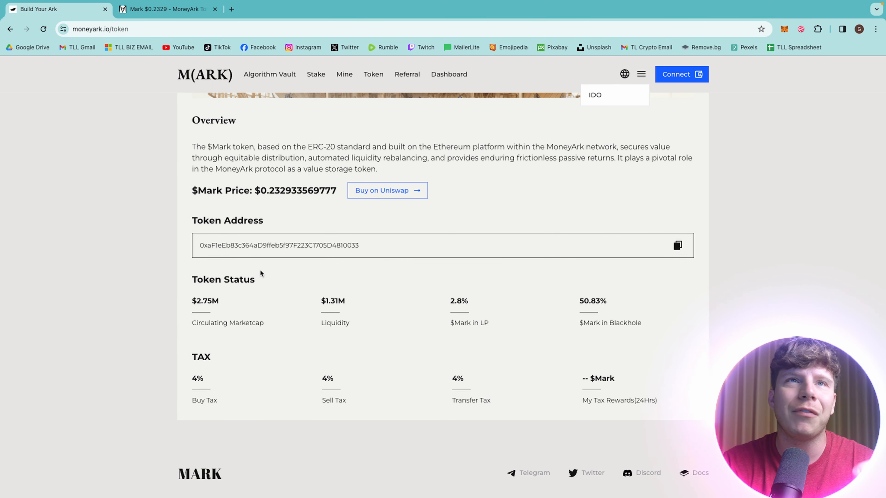
pyautogui.moveTo(224, 310)
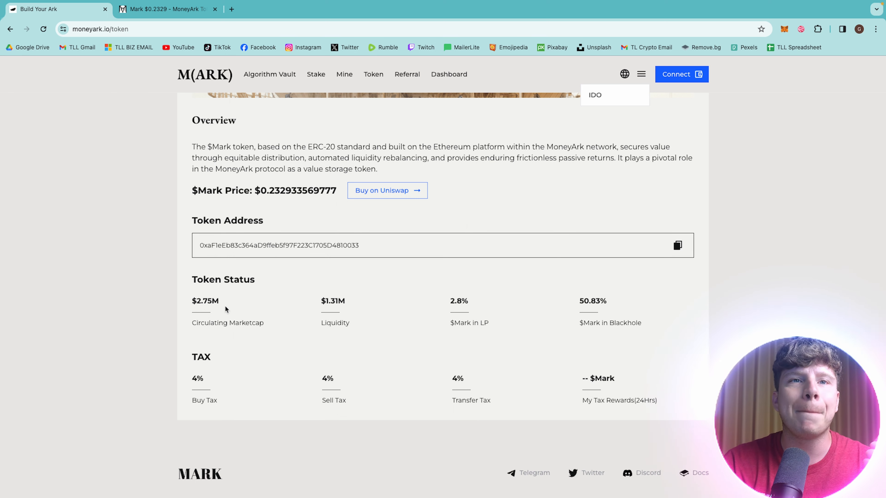
pyautogui.moveTo(270, 309)
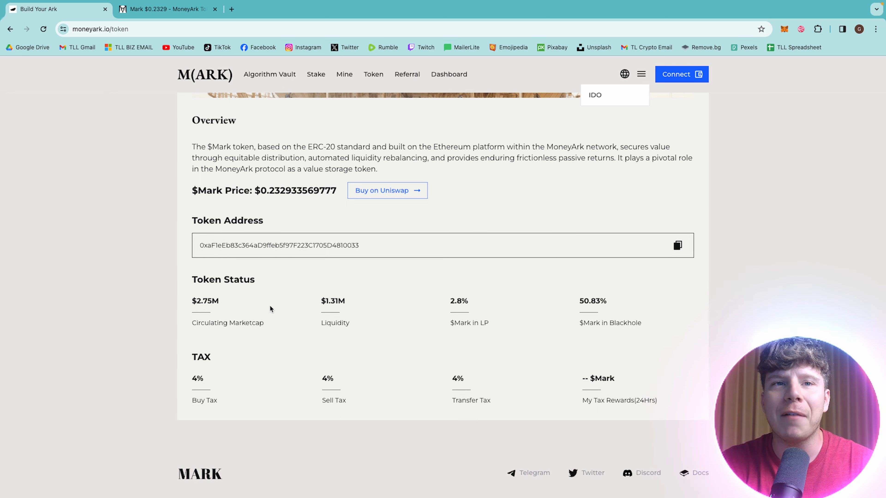
pyautogui.moveTo(384, 319)
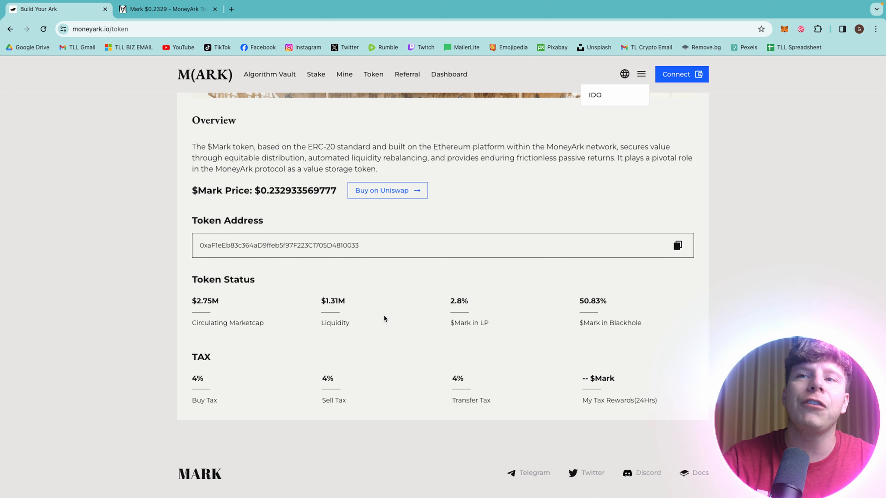
pyautogui.moveTo(415, 352)
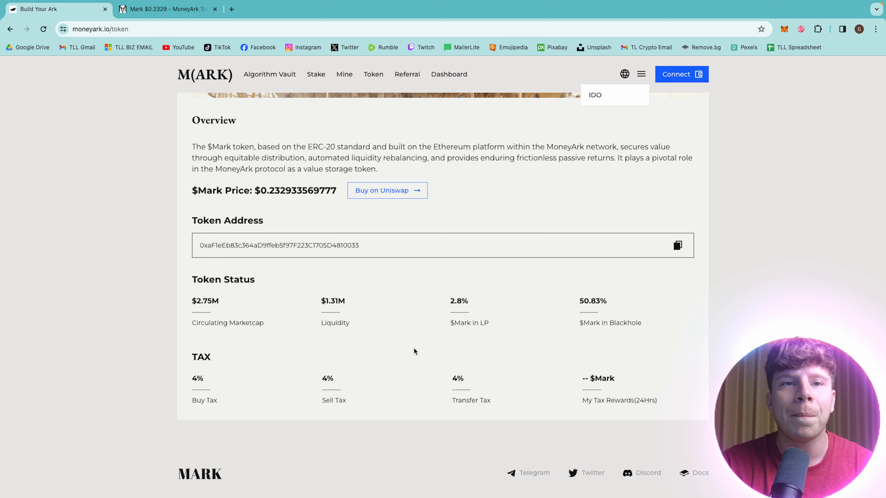
pyautogui.click(164, 10)
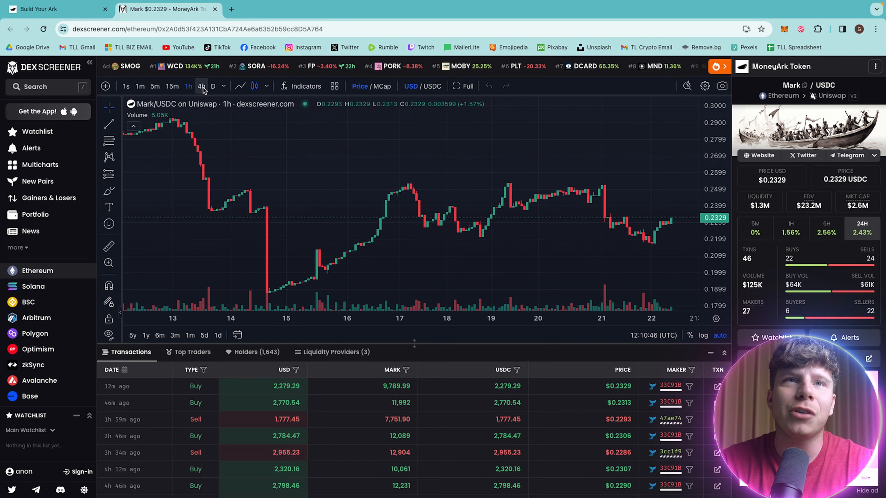
# - Show the Mark/USDC chart as daily candles covering its history since December 2023
pyautogui.click(213, 86)
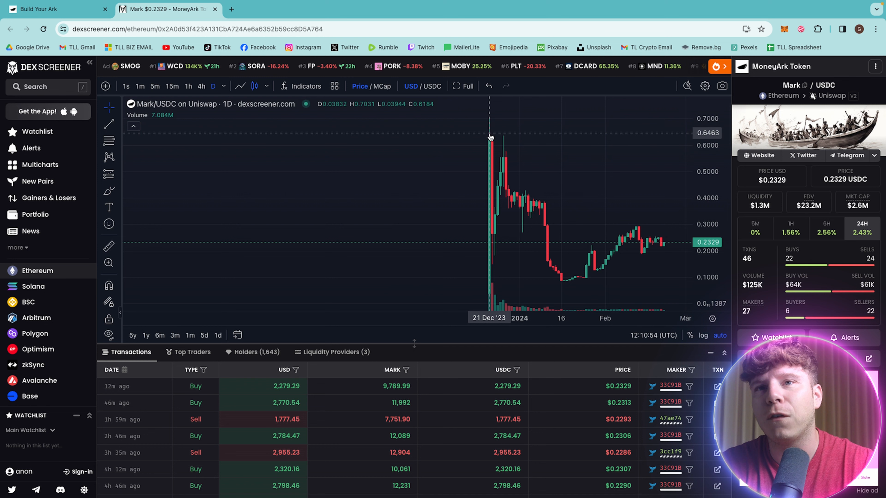
pyautogui.moveTo(484, 268)
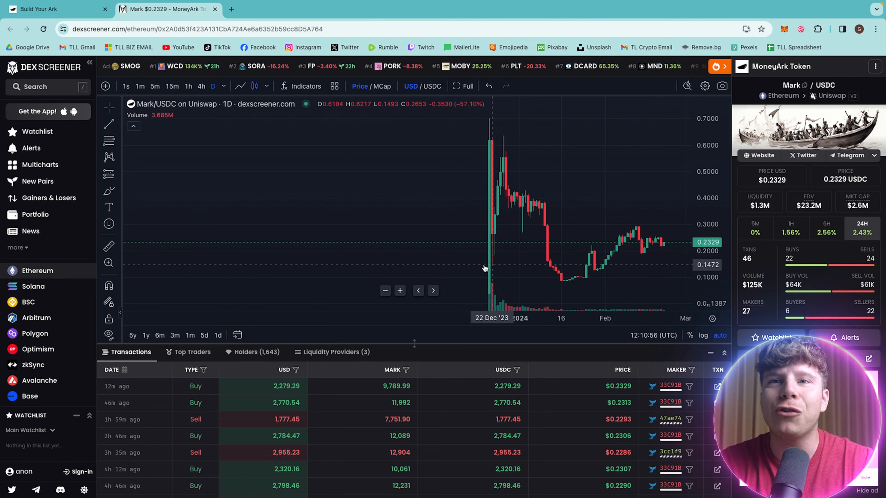
pyautogui.moveTo(485, 237)
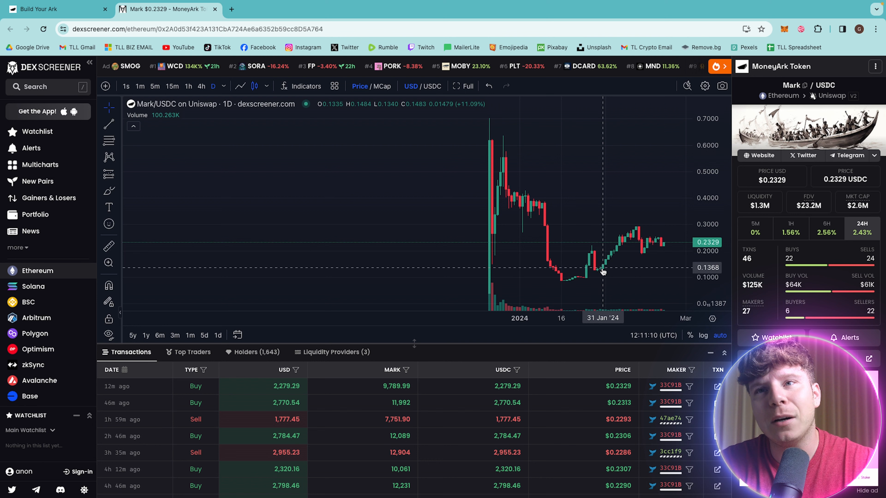
pyautogui.moveTo(562, 284)
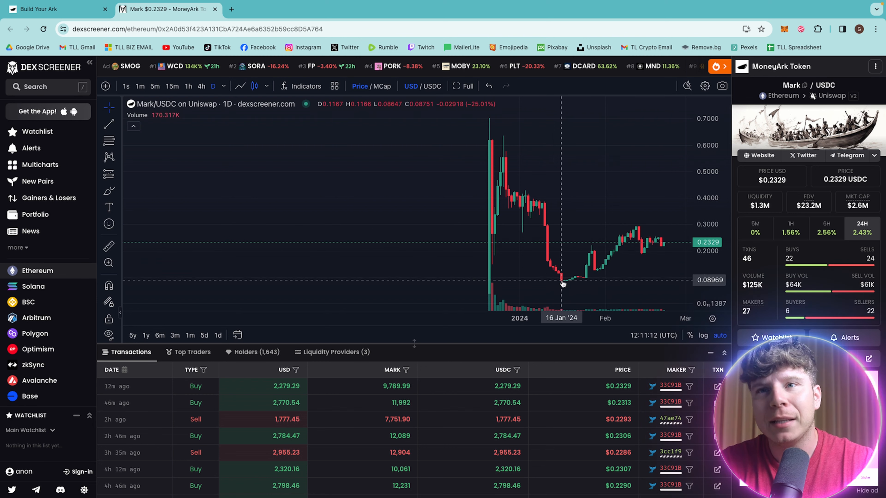
pyautogui.moveTo(625, 232)
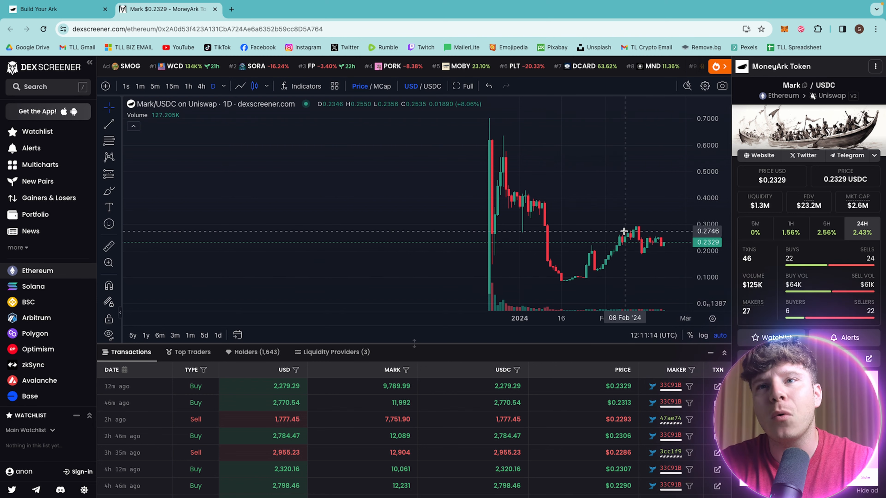
pyautogui.moveTo(630, 240)
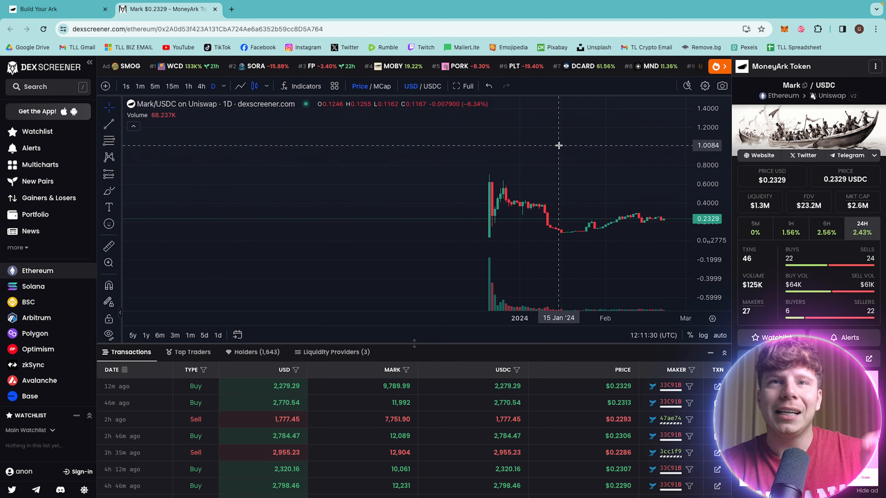
pyautogui.moveTo(496, 221)
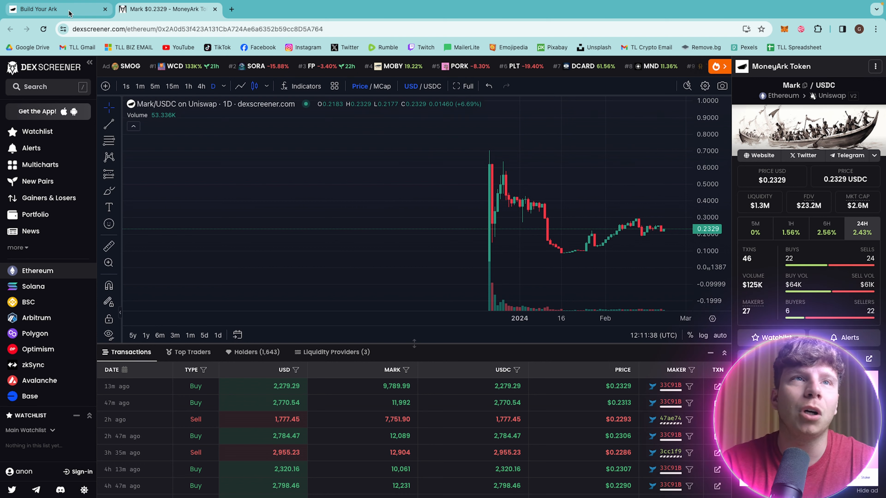
# - Return to MoneyArk, view the Referral reward steps, then go to the Dashboard with price and TVL charts
pyautogui.click(53, 10)
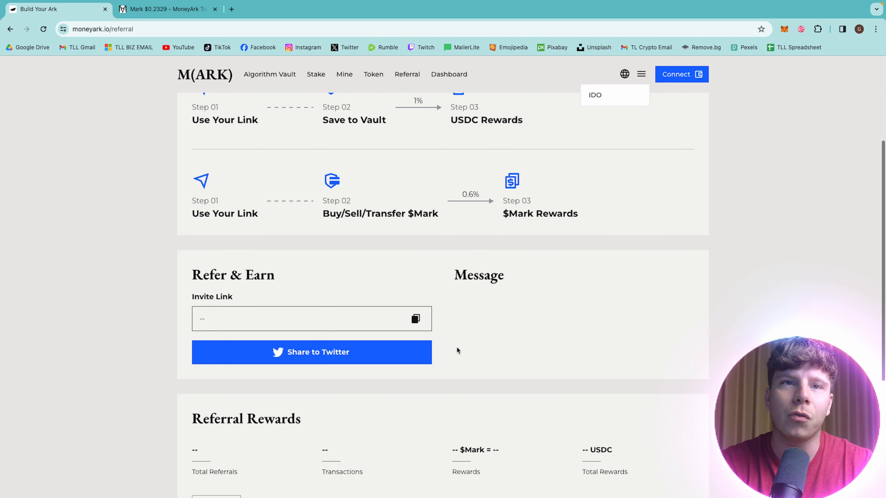
pyautogui.click(416, 319)
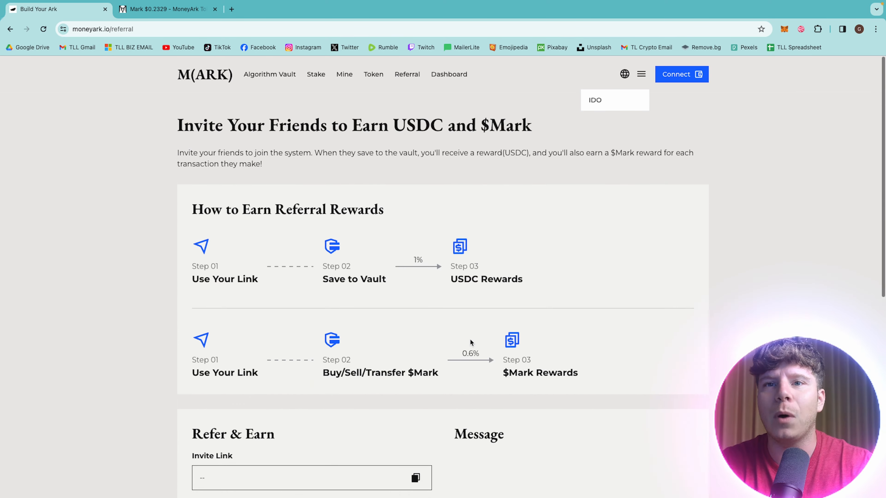
pyautogui.click(448, 74)
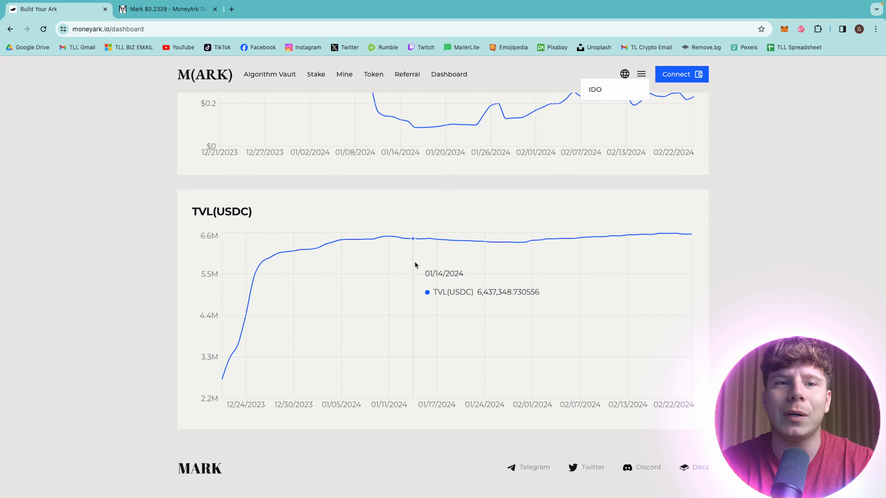
pyautogui.click(595, 89)
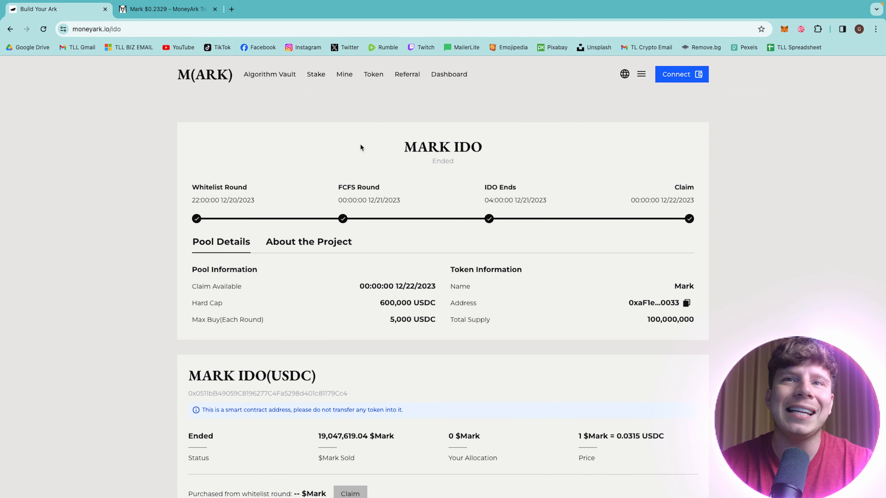
pyautogui.moveTo(325, 187)
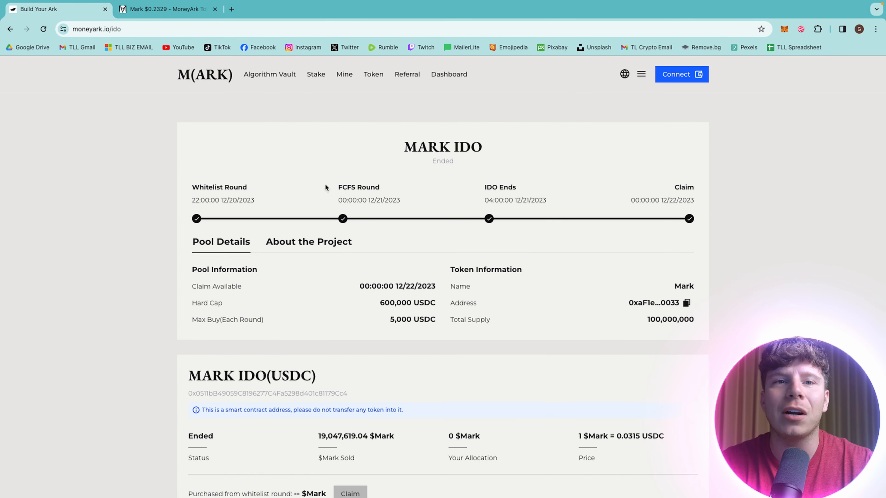
pyautogui.scroll(-3)
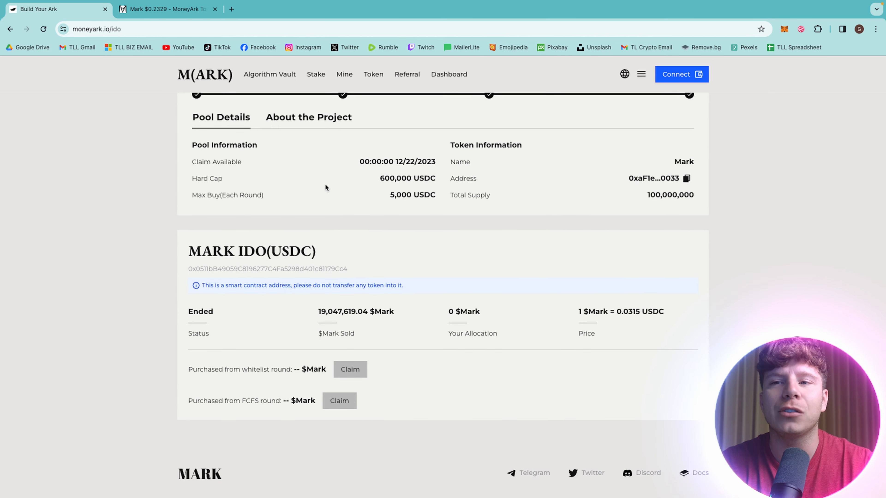
pyautogui.moveTo(592, 473)
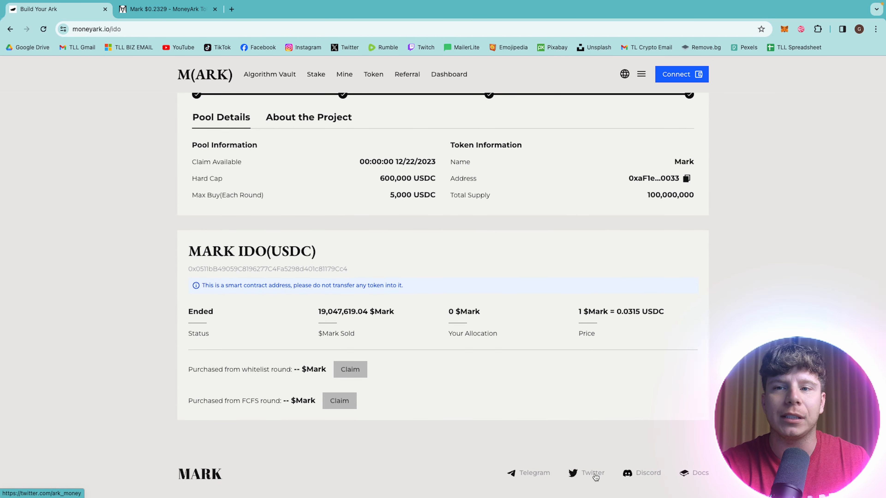
# - Go to MoneyArk's X profile from the footer and scroll to the pinned multi-flywheel ecosystem post
pyautogui.click(591, 473)
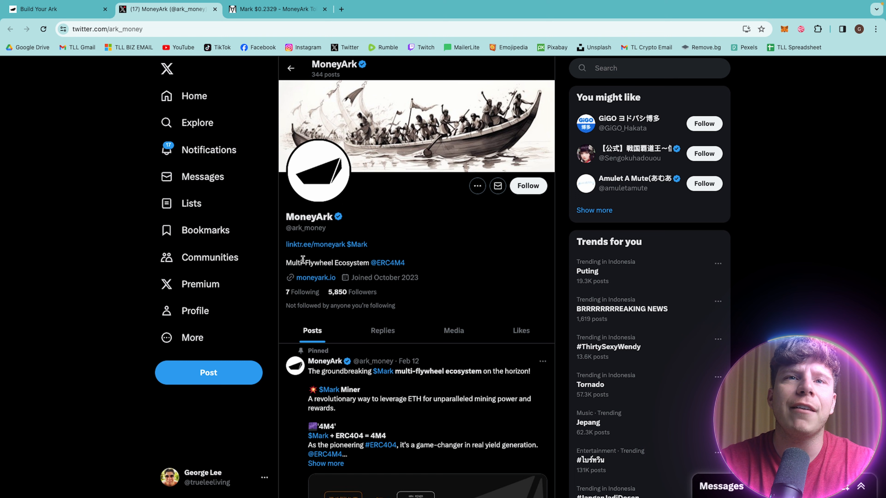
pyautogui.moveTo(342, 227)
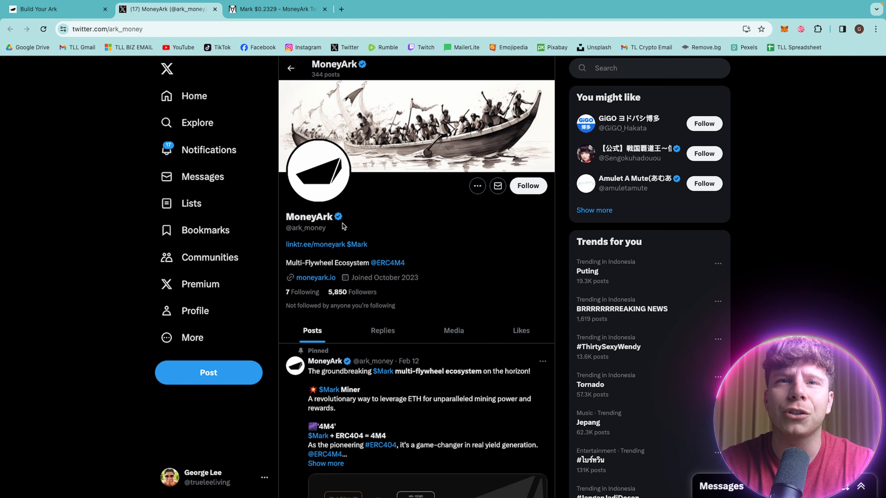
pyautogui.moveTo(388, 239)
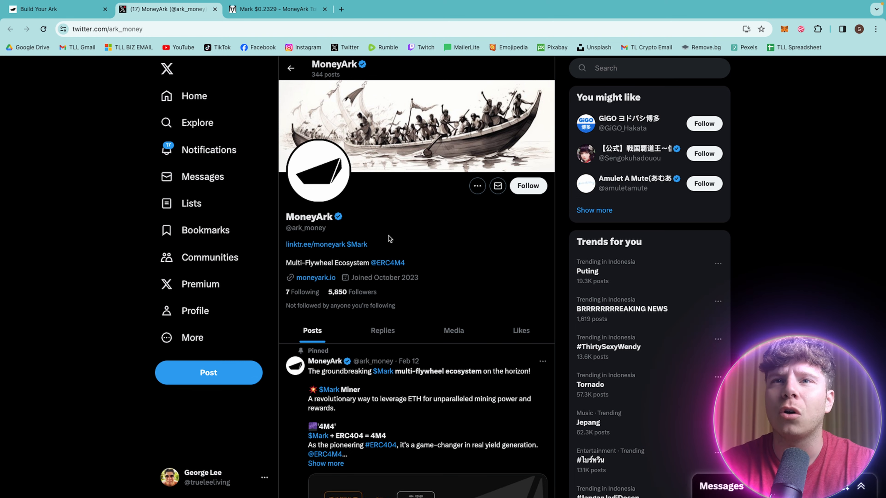
pyautogui.scroll(-3)
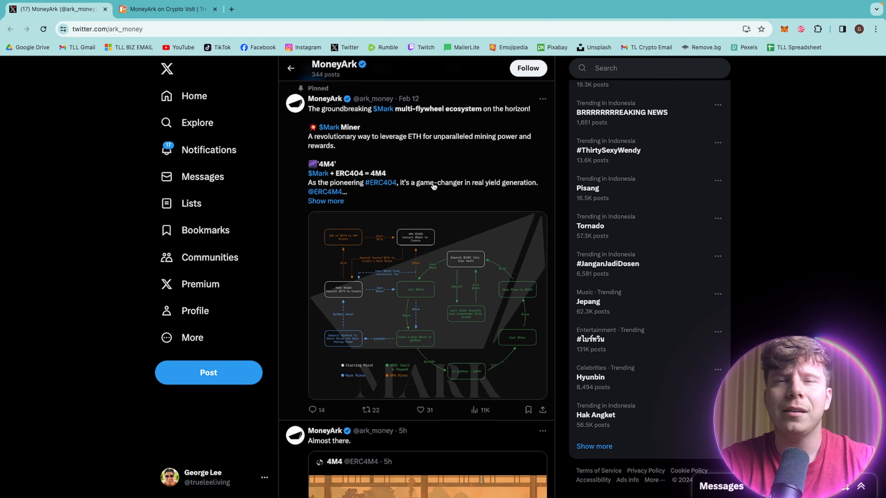
pyautogui.moveTo(497, 131)
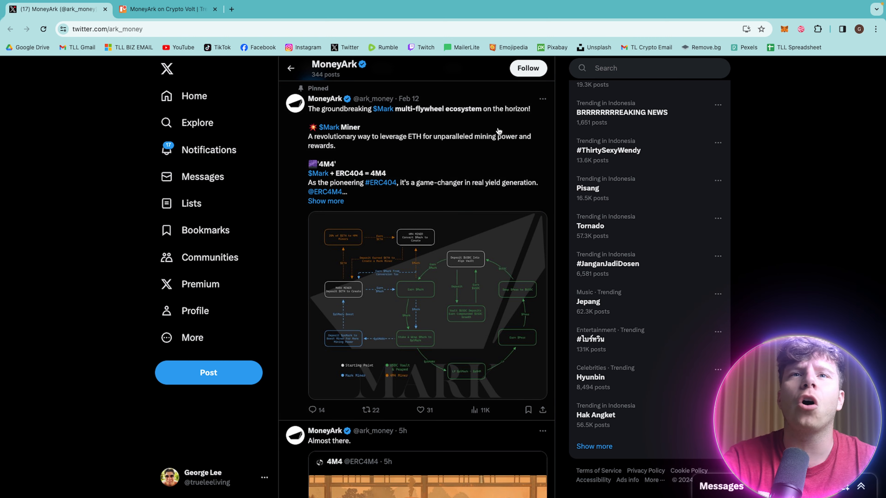
pyautogui.moveTo(398, 160)
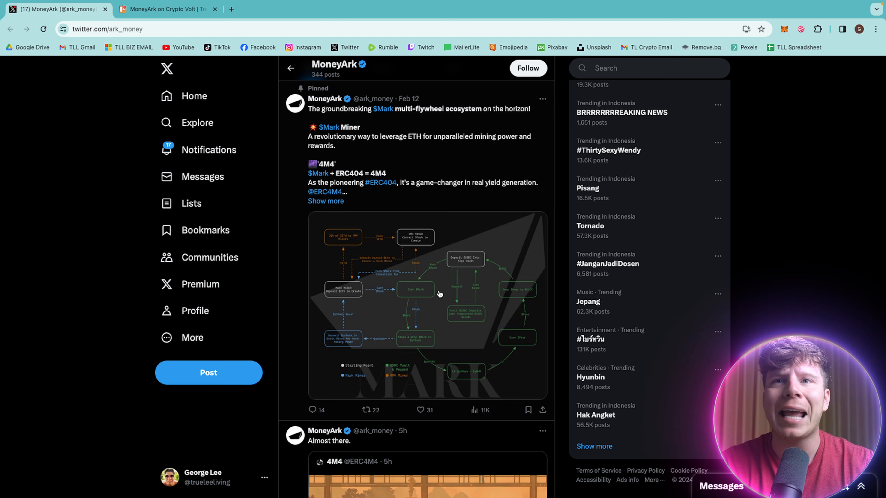
pyautogui.click(428, 305)
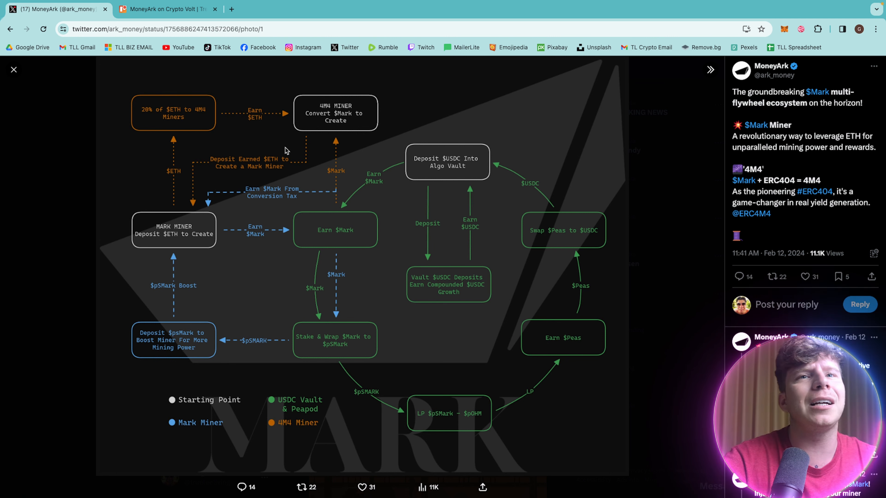
pyautogui.moveTo(209, 226)
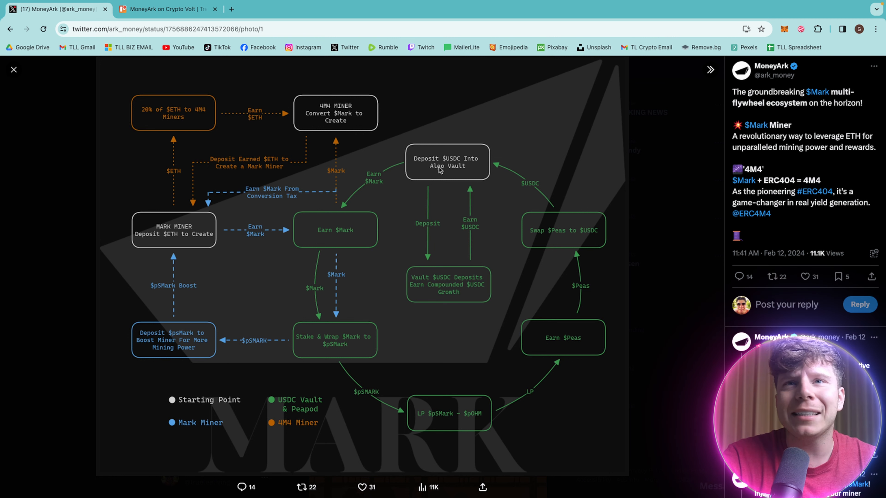
pyautogui.moveTo(582, 237)
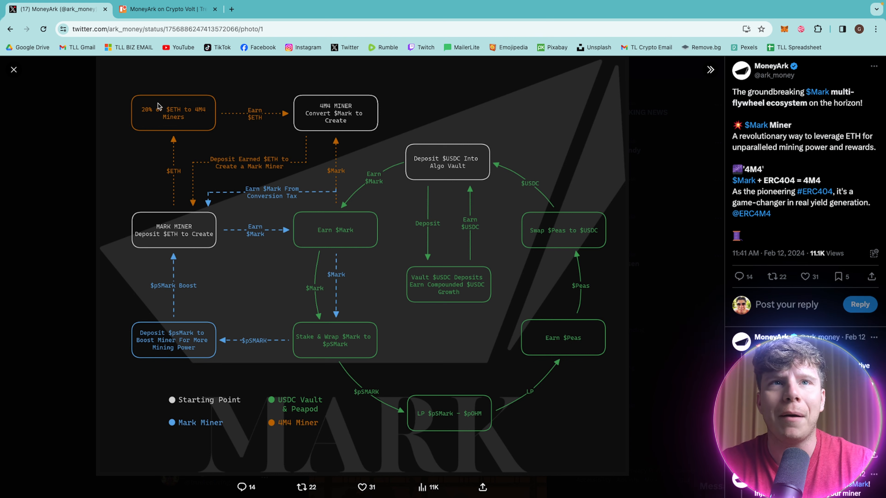
pyautogui.moveTo(287, 113)
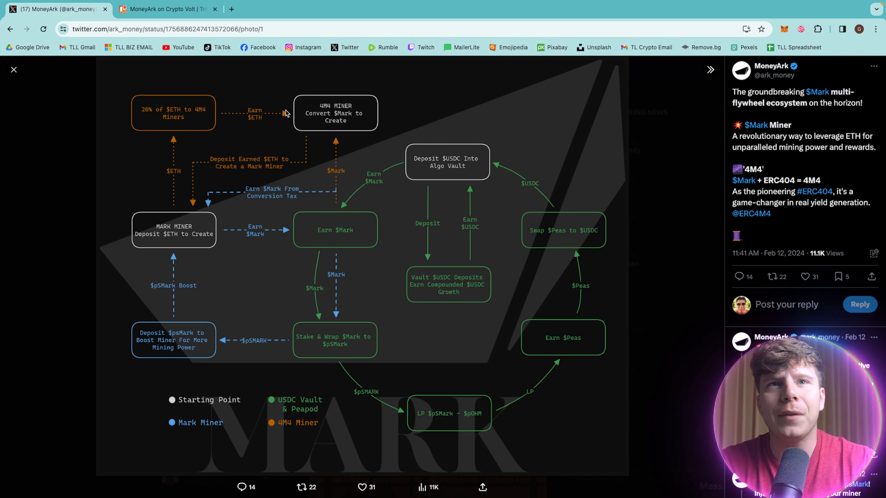
pyautogui.moveTo(337, 143)
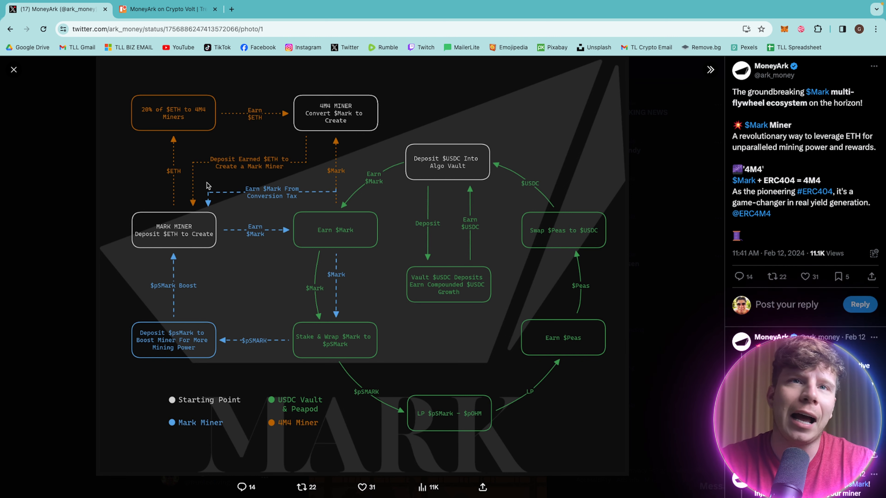
pyautogui.moveTo(666, 127)
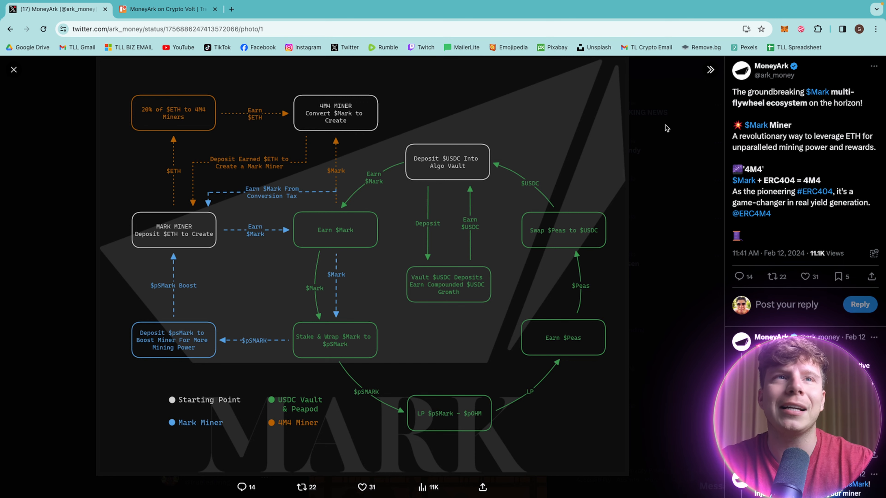
pyautogui.moveTo(13, 69)
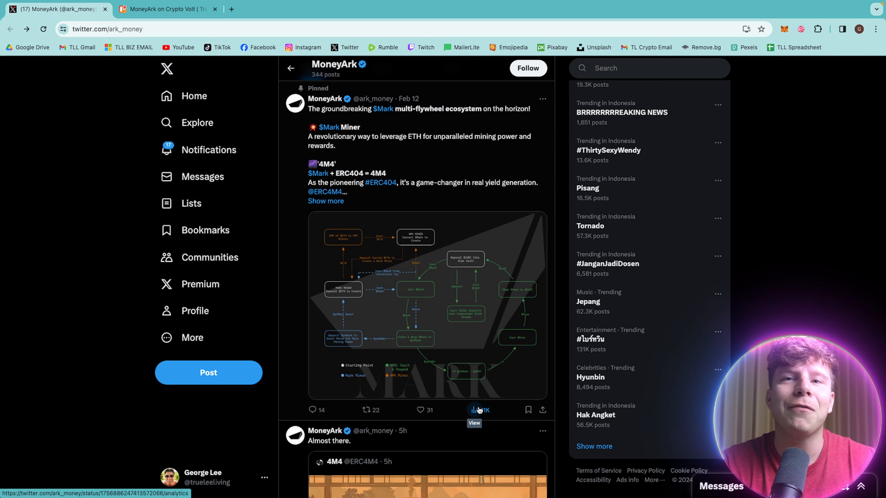
# - View the pinned post's flywheel diagram full size beside MoneyArk's replies on protective periods, $psMark boosts and buybacks
pyautogui.click(478, 410)
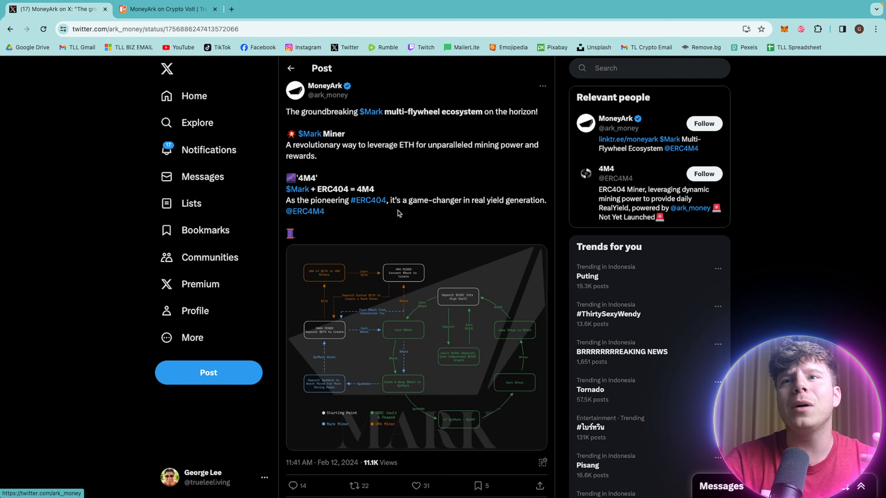
pyautogui.scroll(-3)
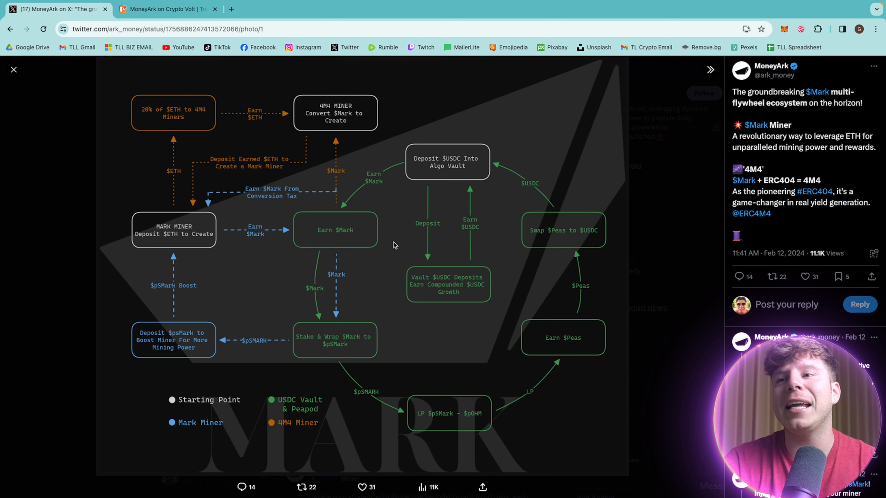
pyautogui.scroll(-3)
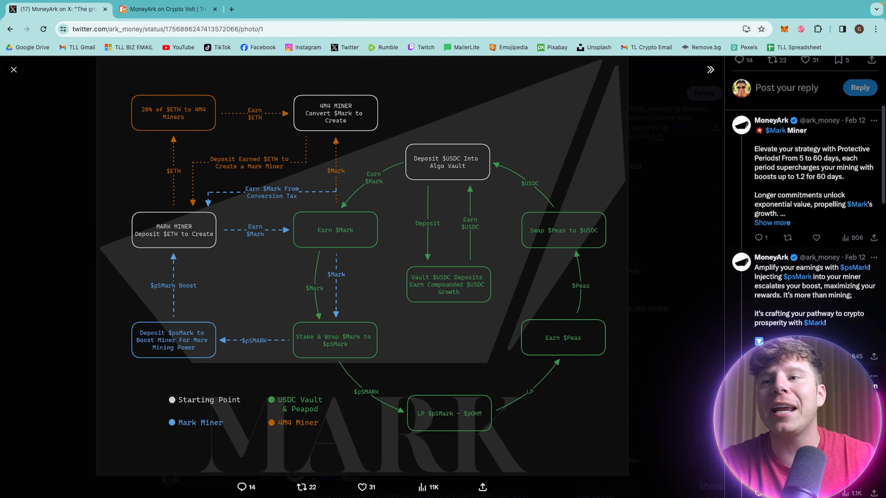
pyautogui.scroll(-3)
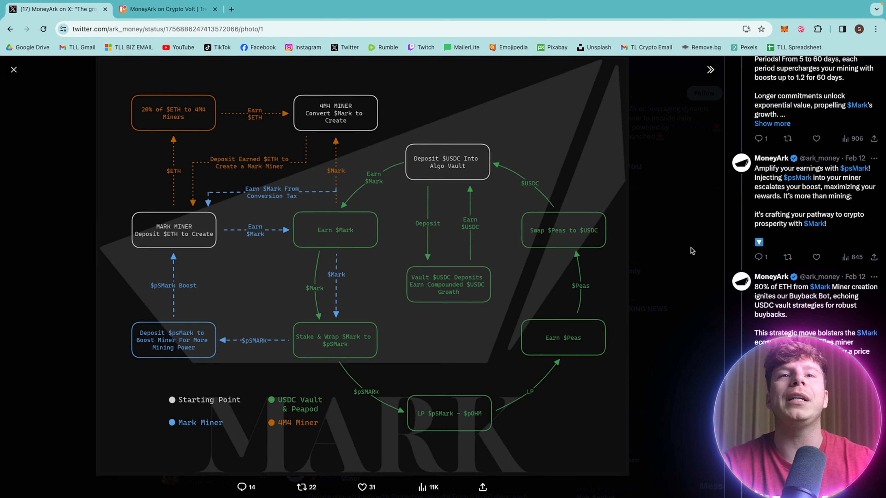